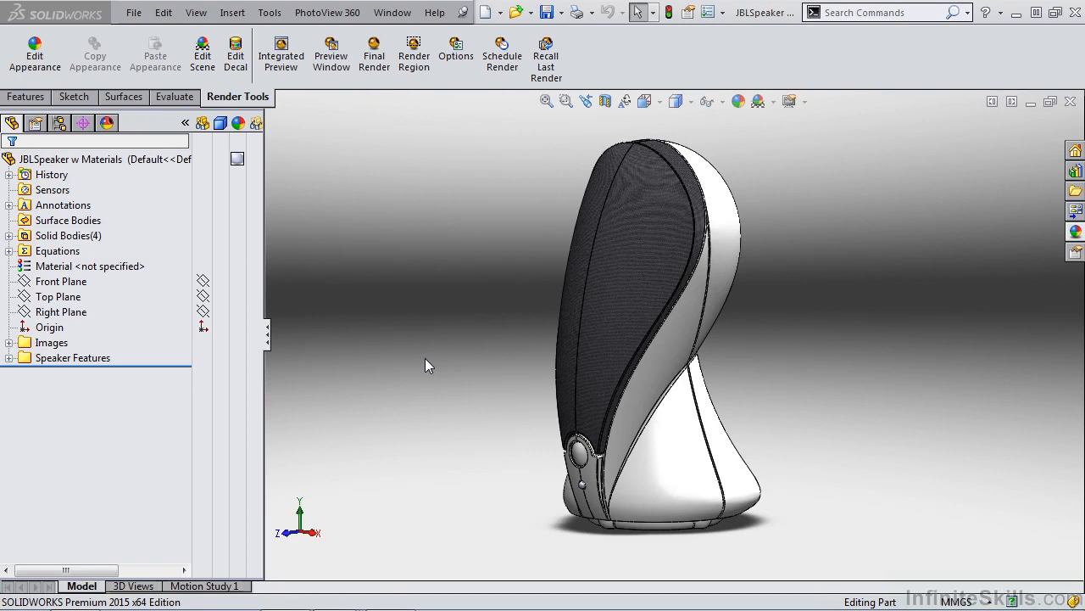
mouse_move(309, 239)
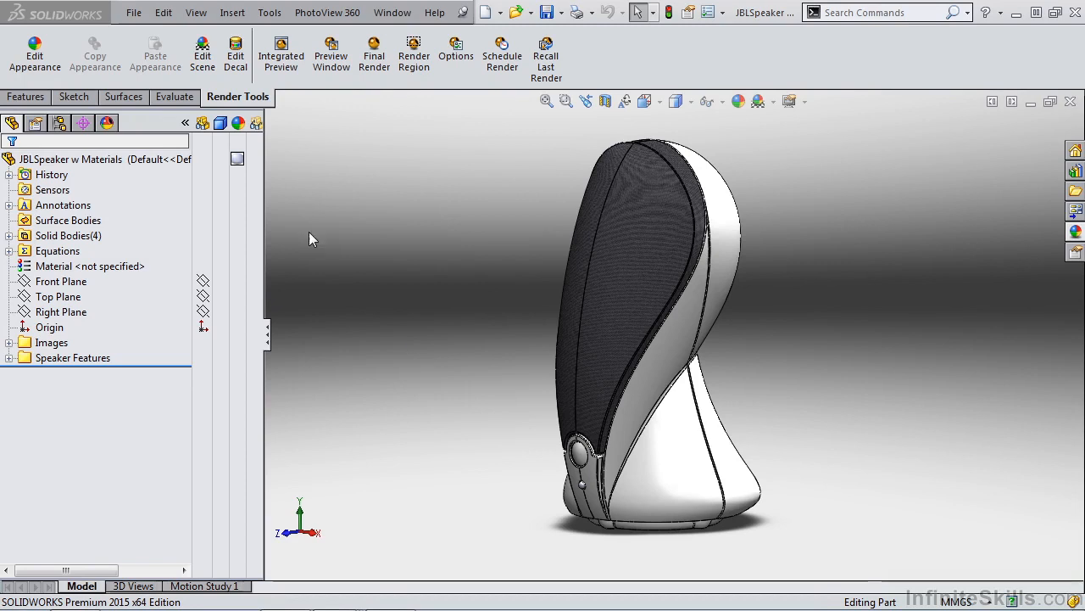
Step: Edit Camera2 and move it in close to frame the speaker's dome and JBL logo
click(197, 11)
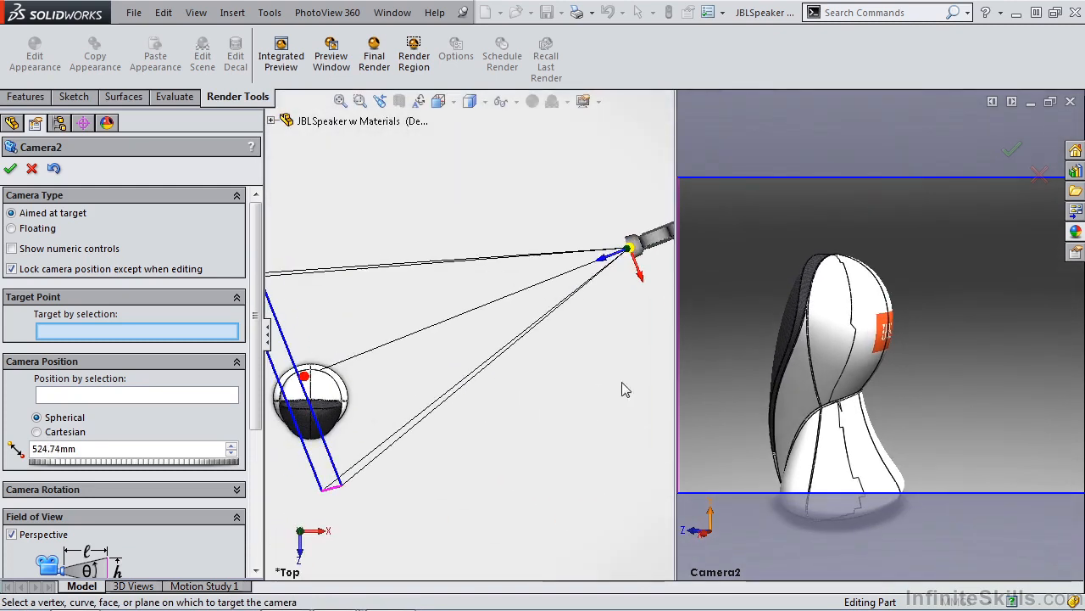
drag(628, 248, 403, 183)
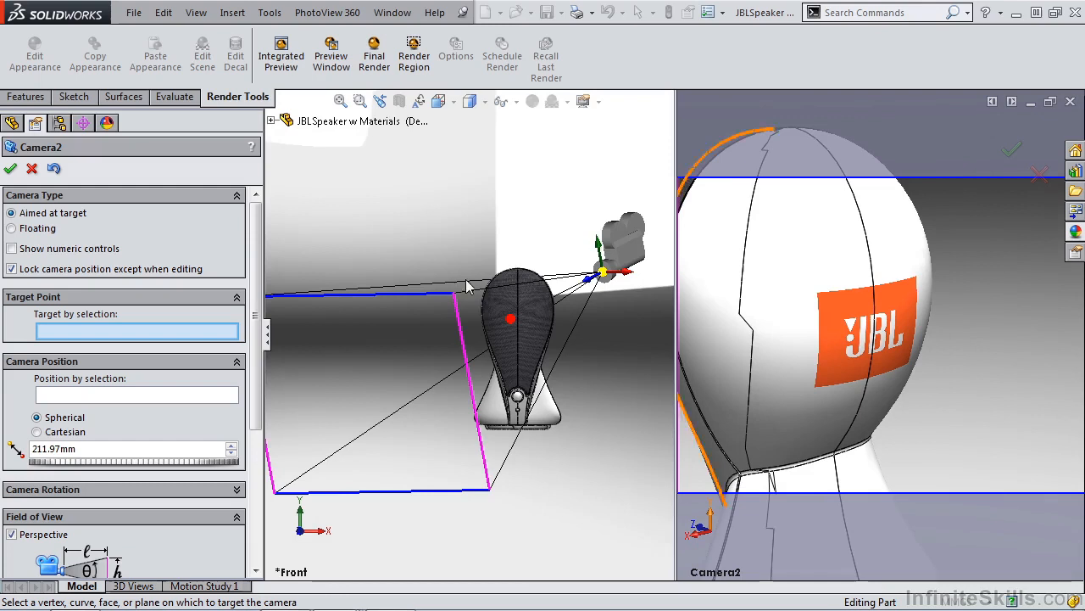
Step: Scroll the Camera2 PropertyManager down to reach the Depth of Field settings
scroll(down, 3)
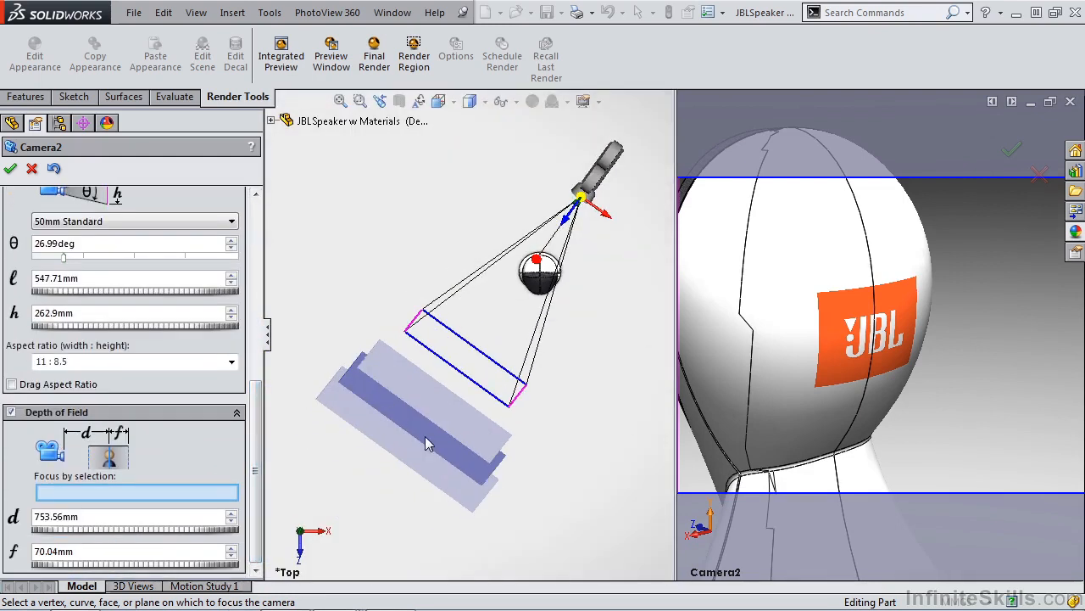
mouse_move(352, 382)
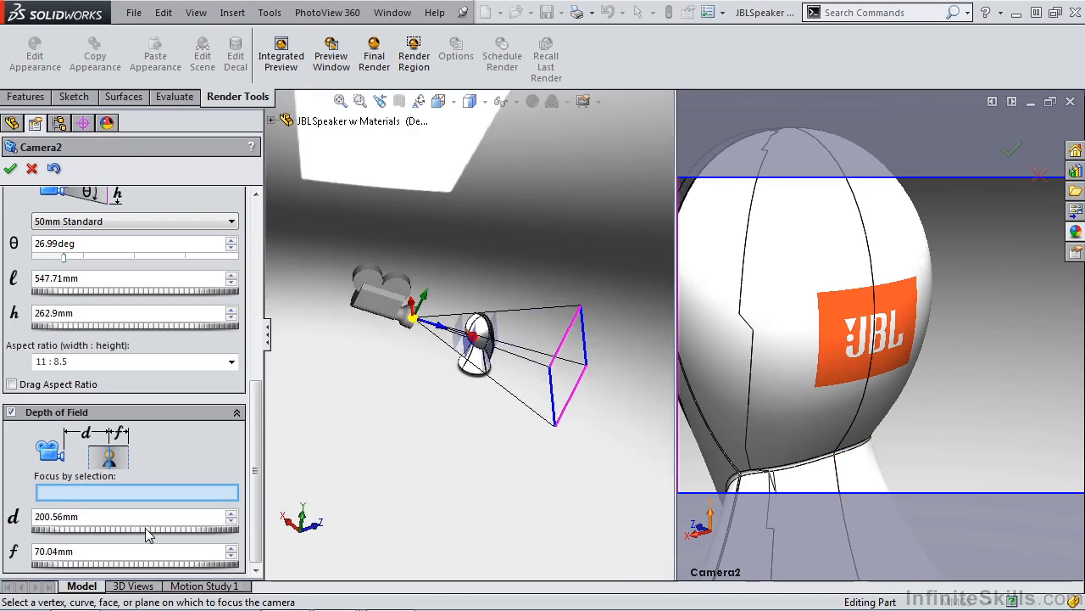
Step: Set Camera2's focus distance to 197.56 mm with a 6 mm depth range and accept the camera
click(230, 522)
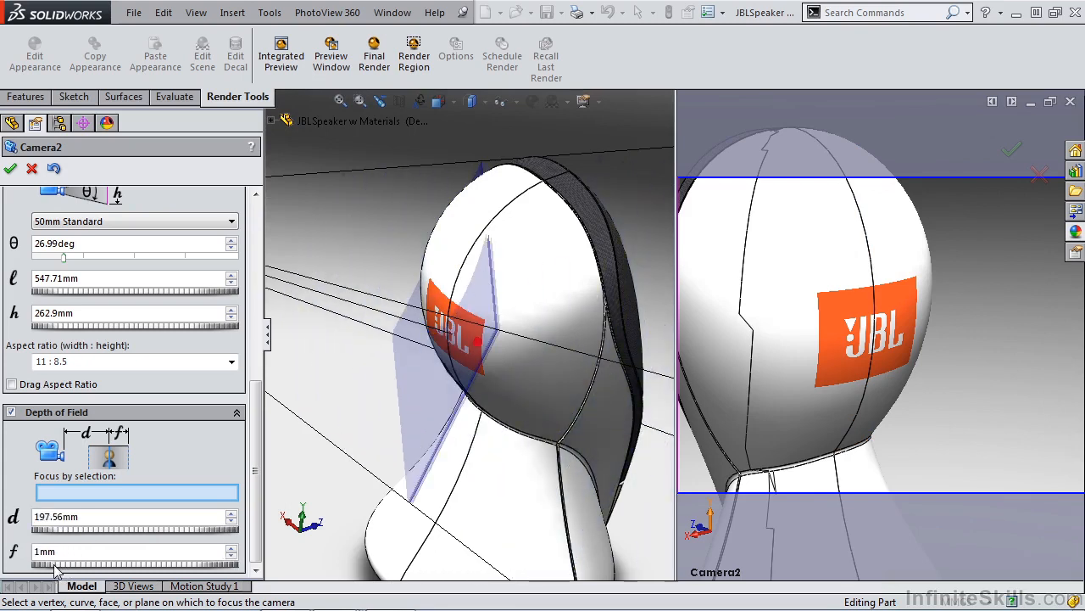
click(230, 546)
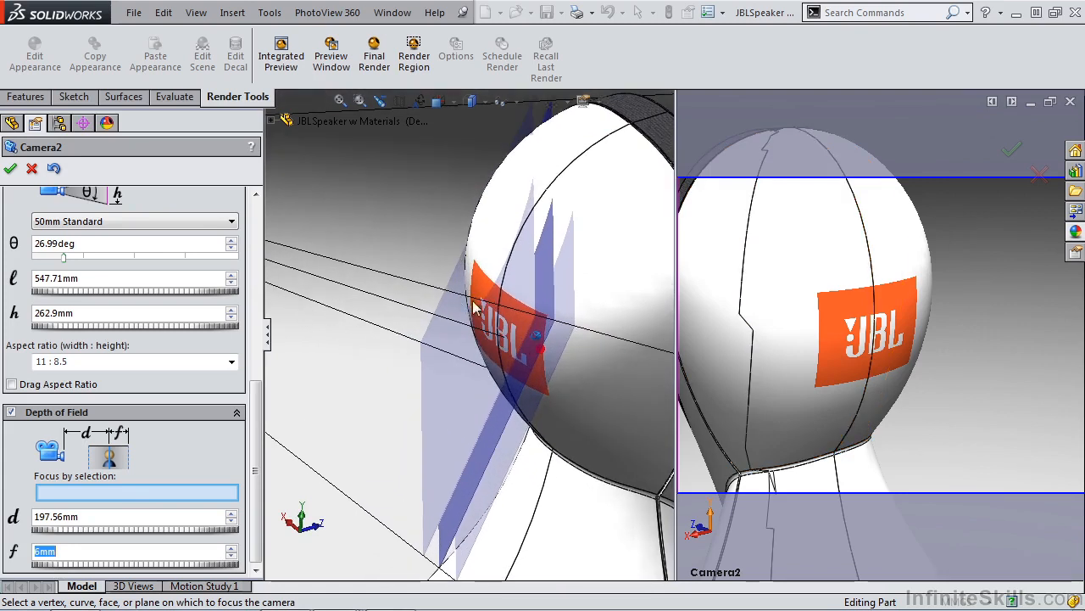
mouse_move(483, 302)
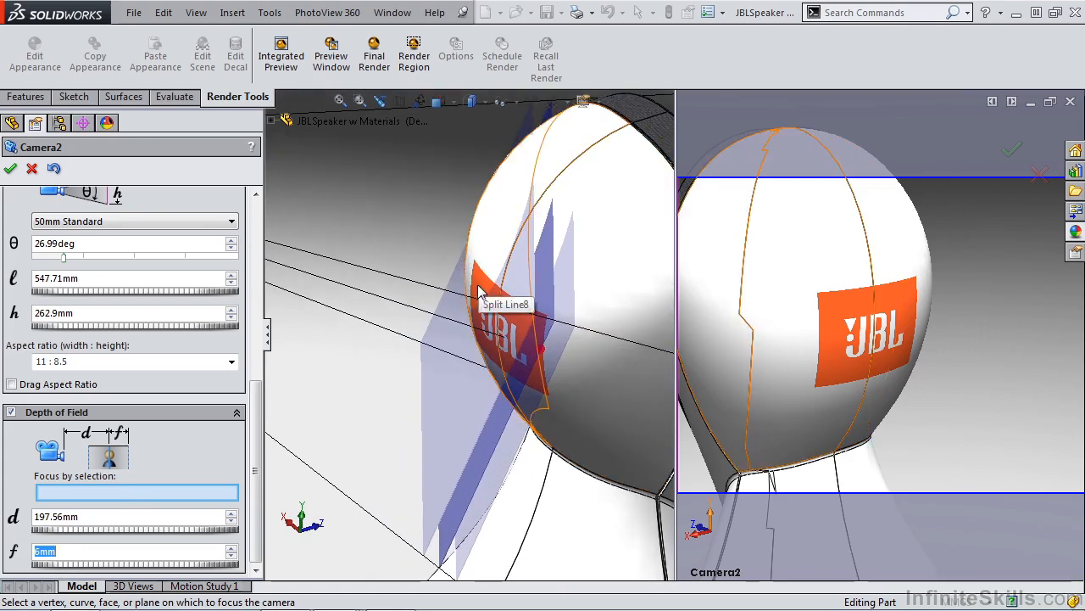
mouse_move(472, 292)
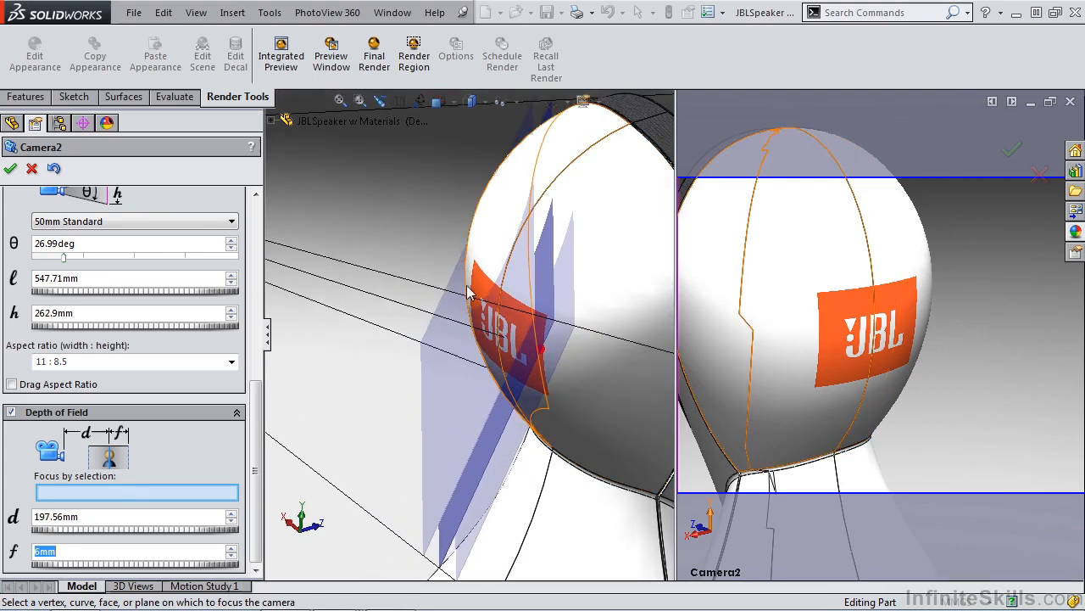
mouse_move(484, 278)
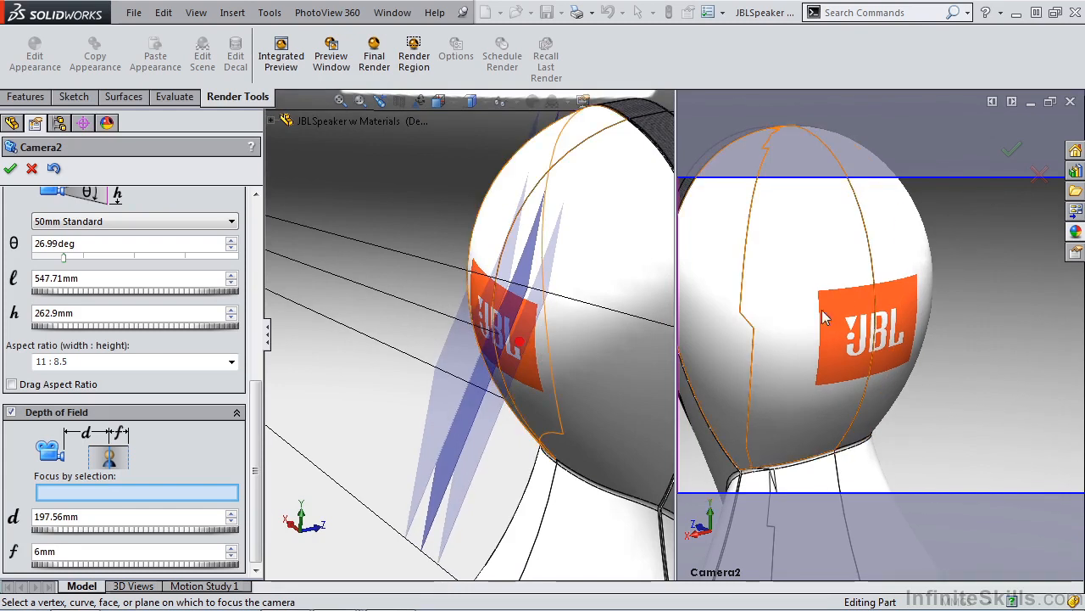
mouse_move(803, 329)
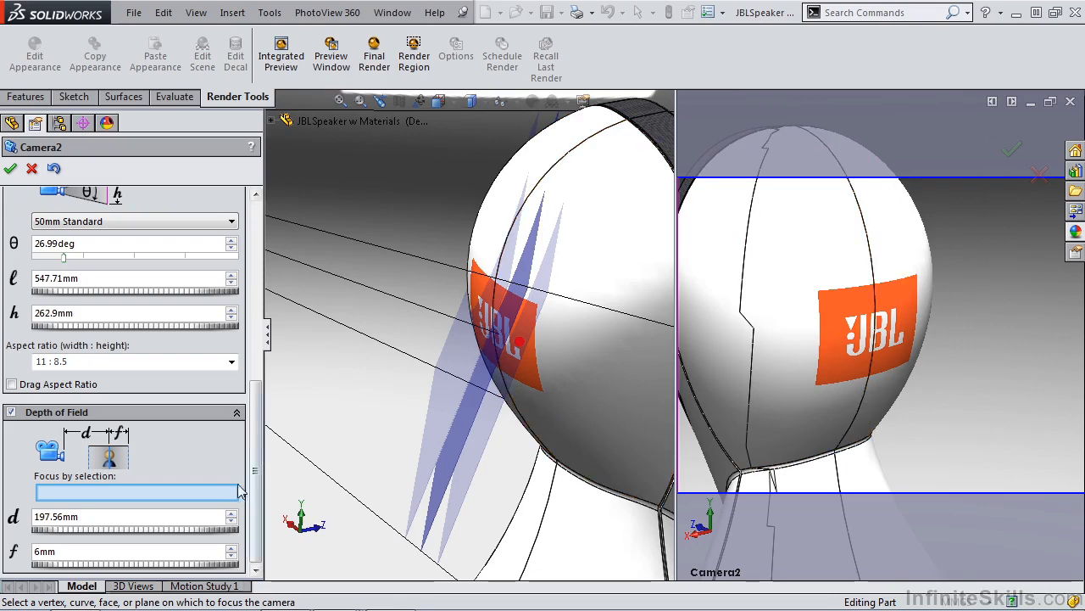
click(10, 168)
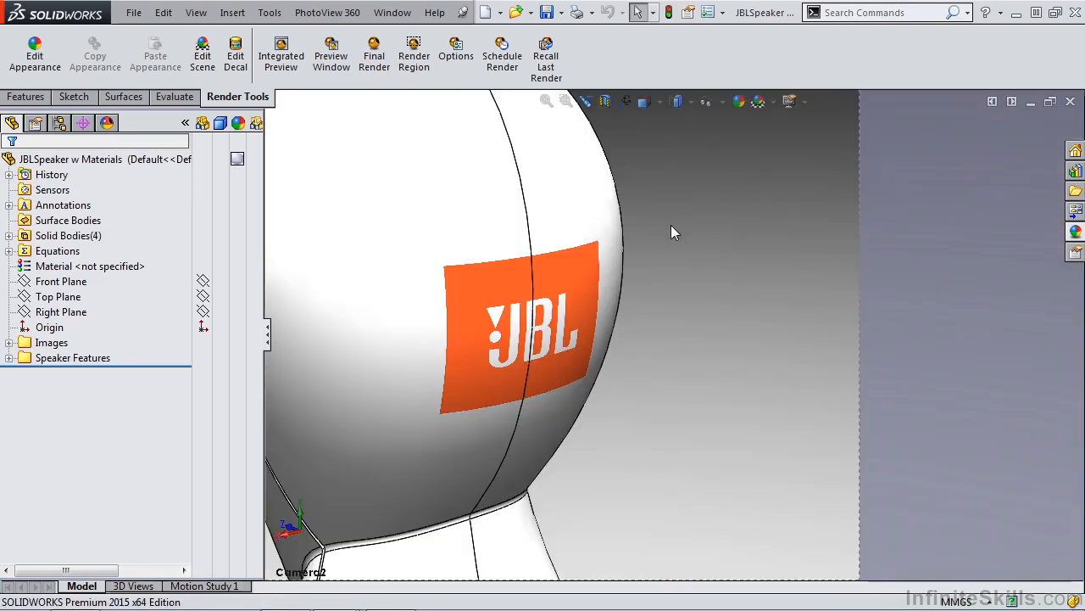
Step: Set the PhotoView 360 final render quality to Better in Render Options and confirm
click(455, 52)
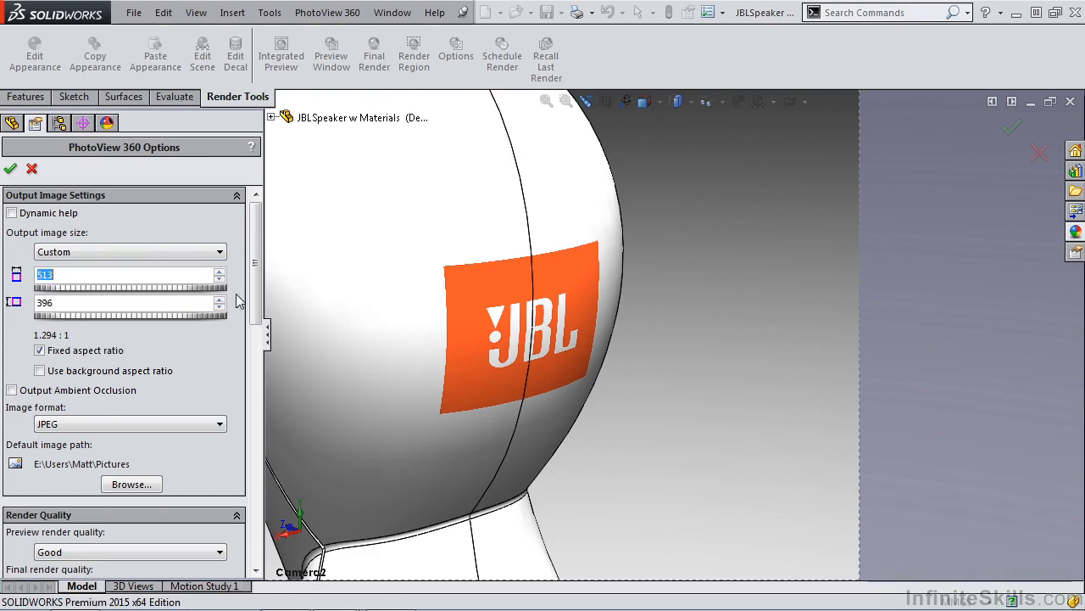
scroll(down, 3)
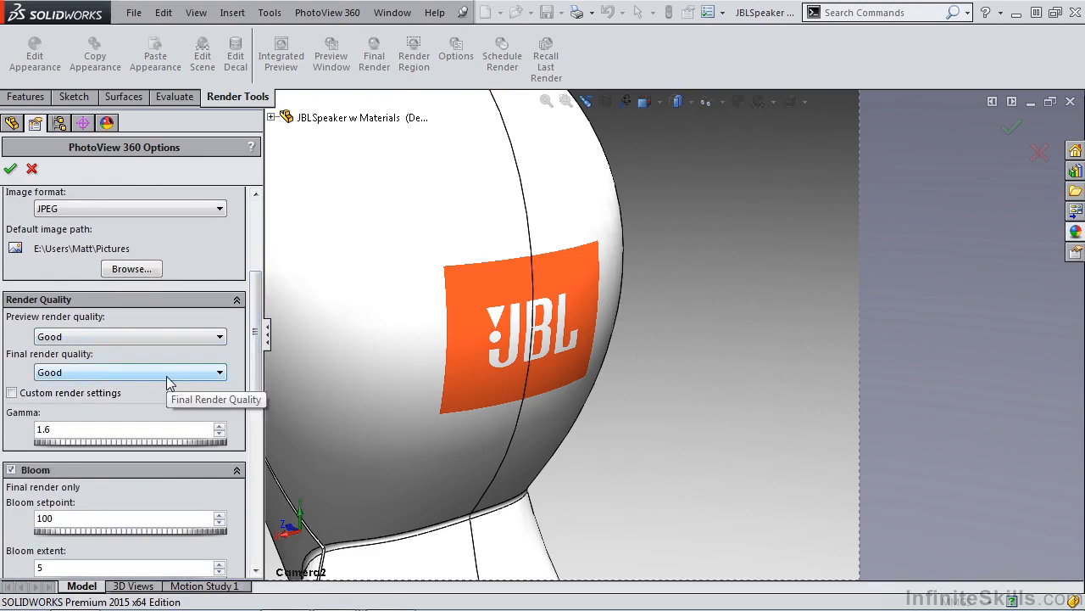
click(220, 373)
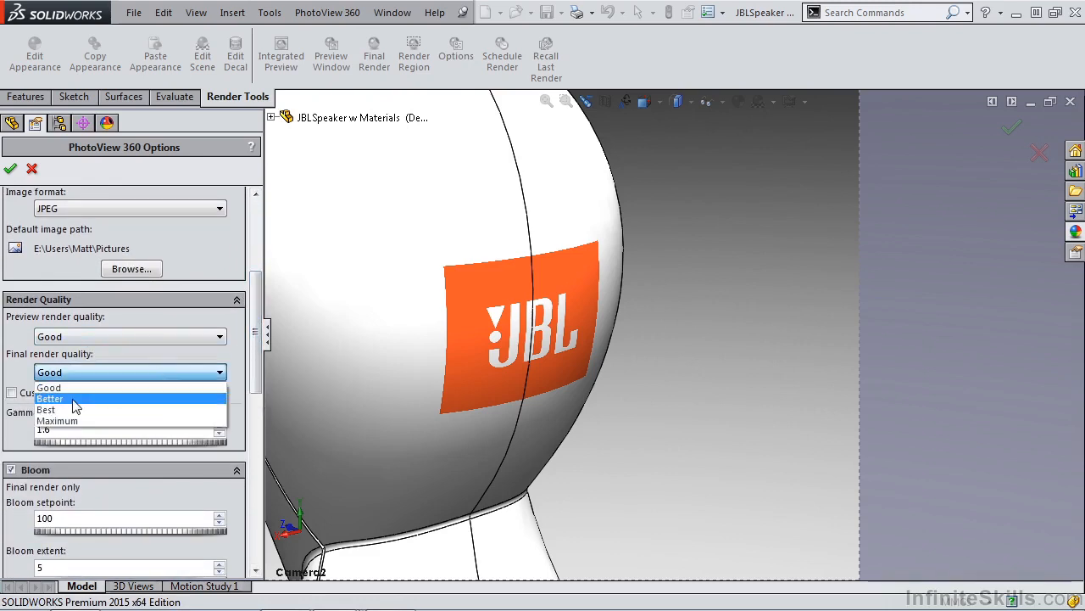
click(49, 398)
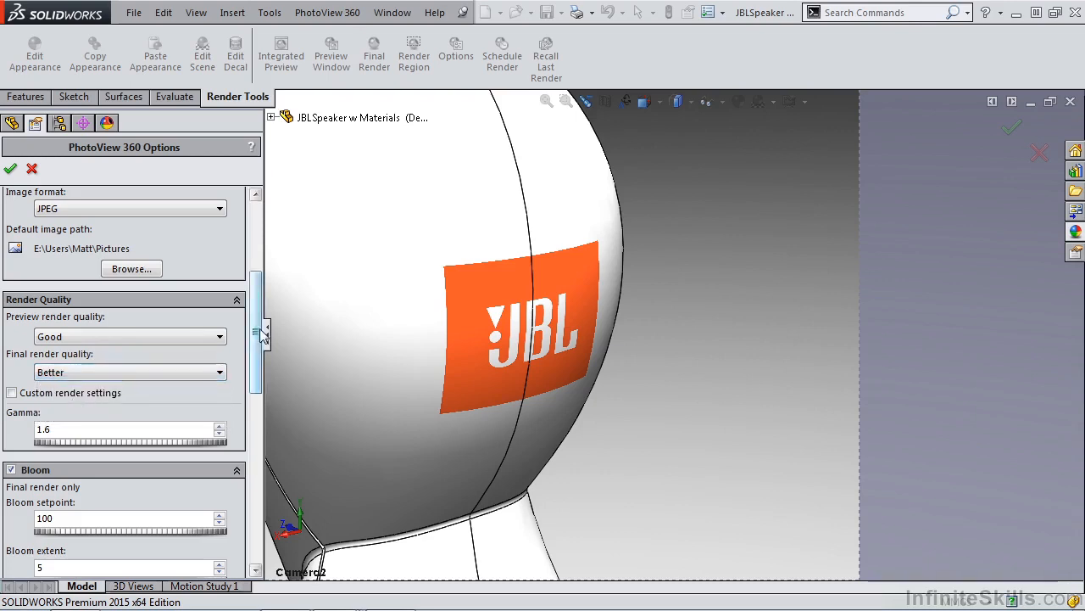
scroll(down, 3)
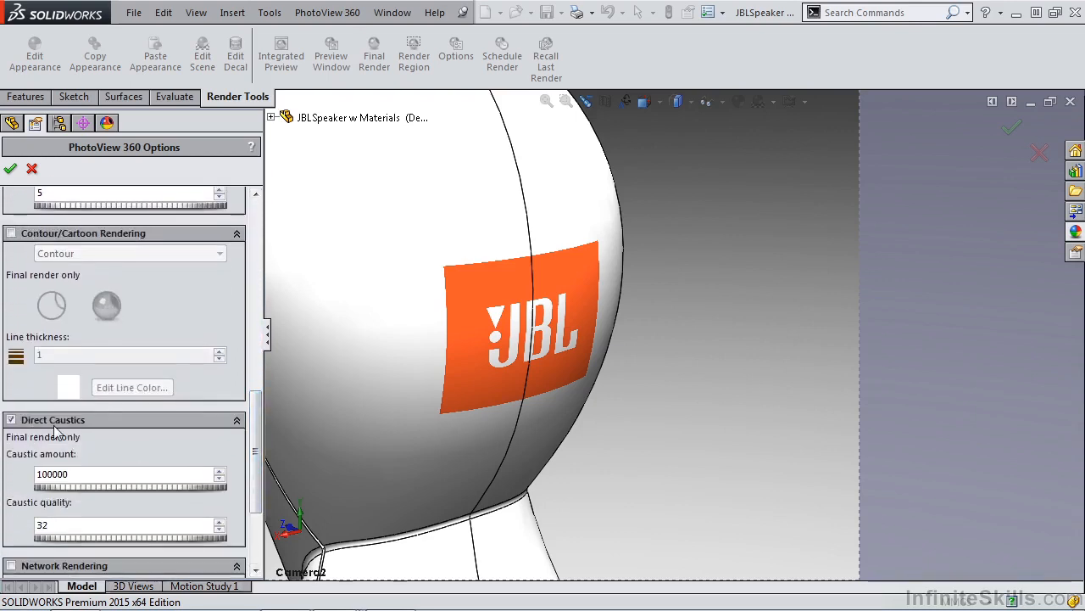
scroll(up, 3)
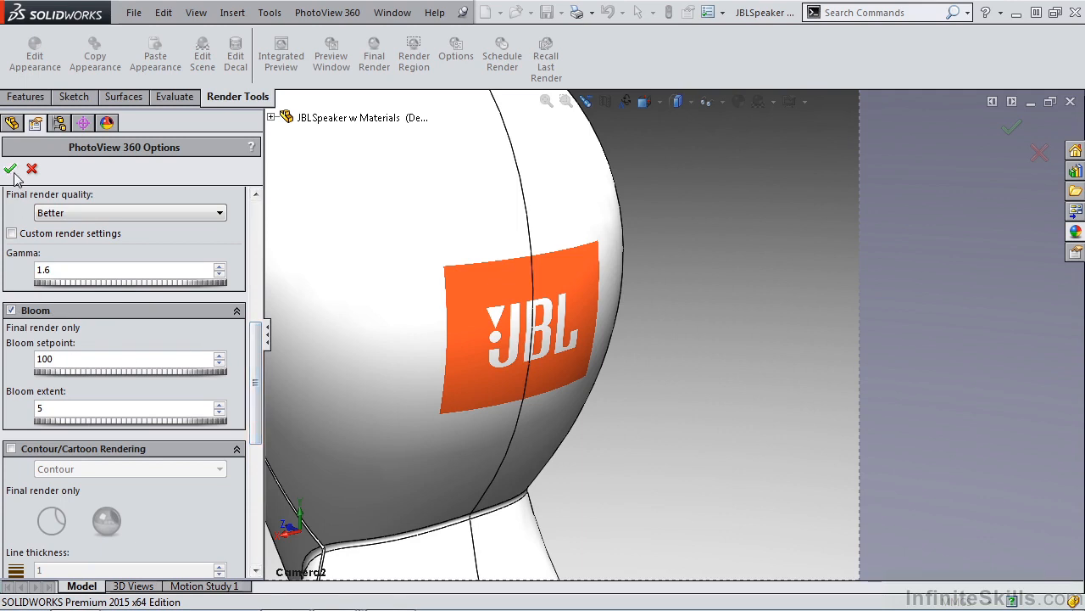
click(373, 50)
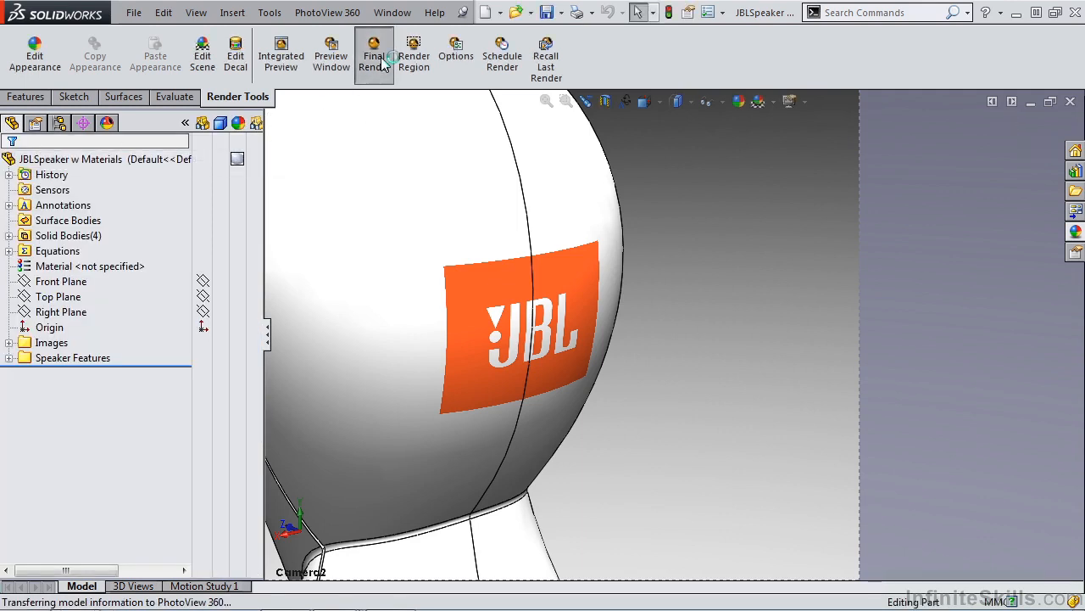
Step: Render Camera2's view, inspect the JBL logo close-up at 100% zoom, then close the render window
click(373, 53)
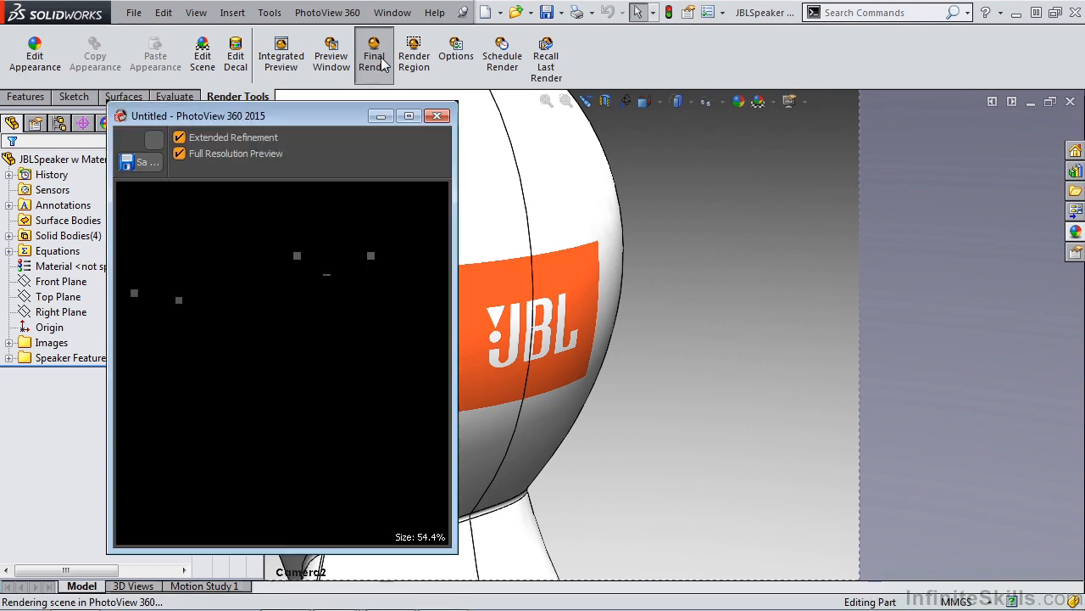
click(373, 50)
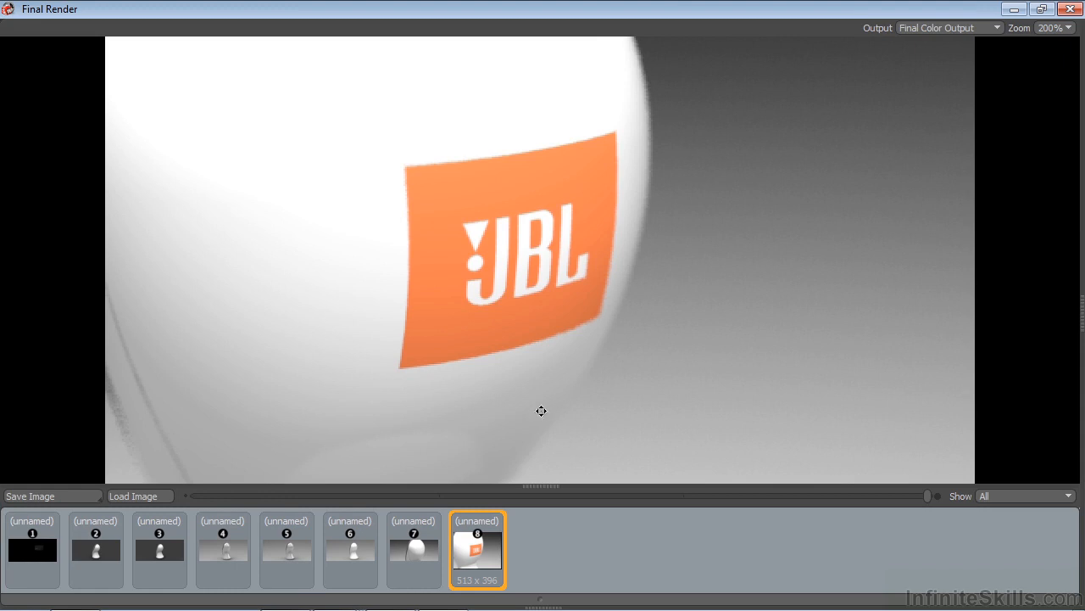
mouse_move(563, 322)
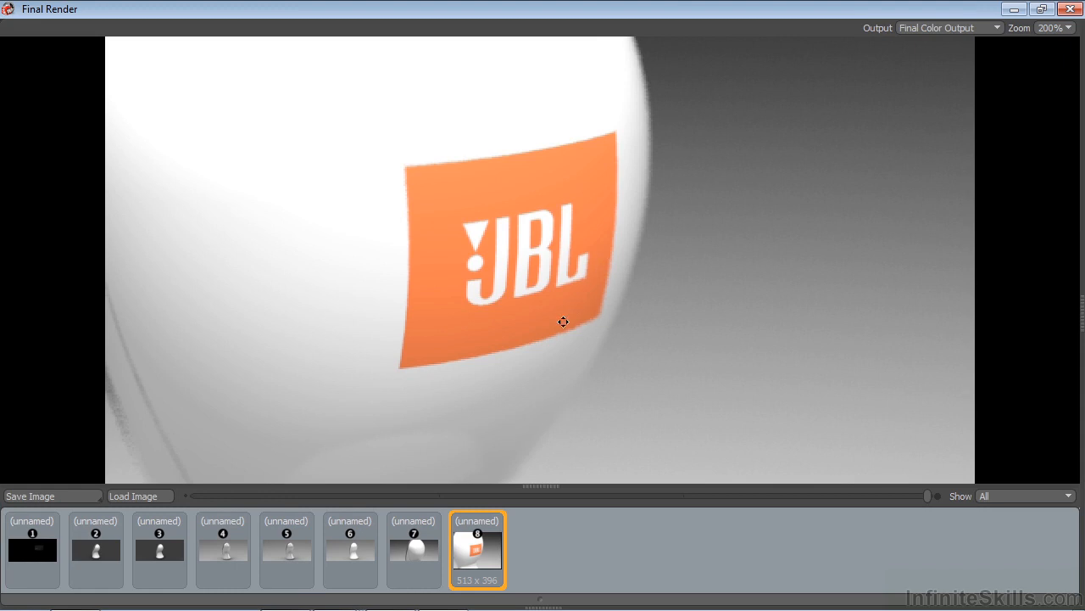
mouse_move(554, 285)
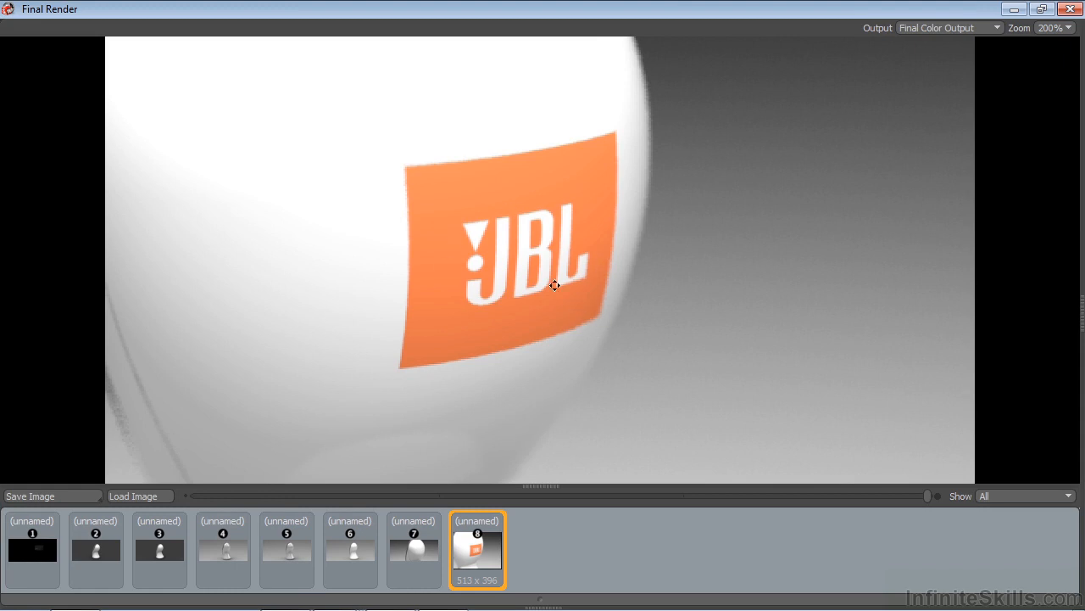
mouse_move(404, 191)
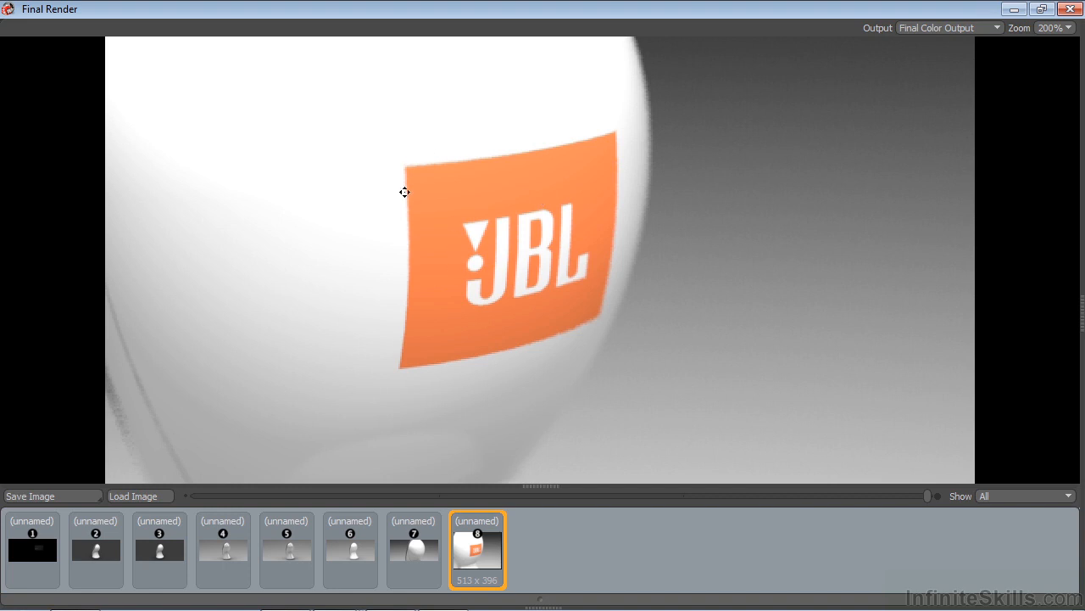
mouse_move(403, 183)
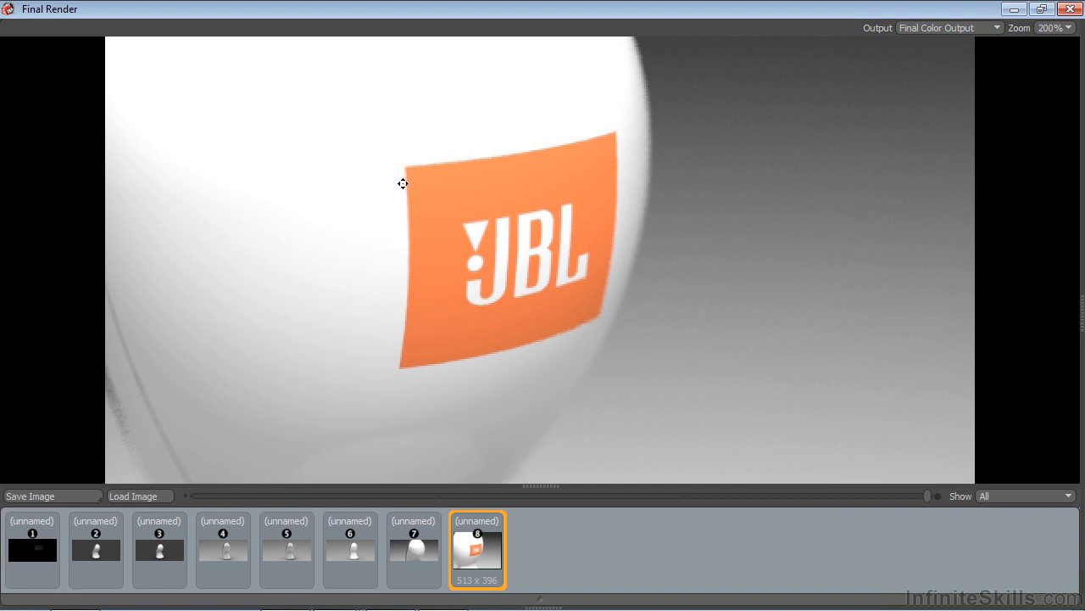
mouse_move(125, 444)
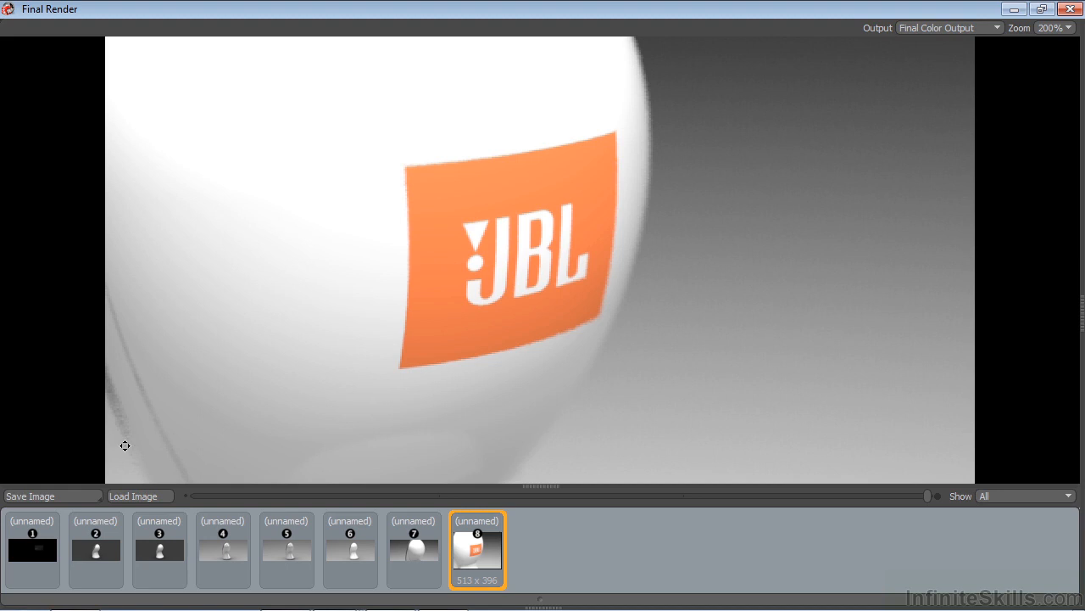
mouse_move(136, 414)
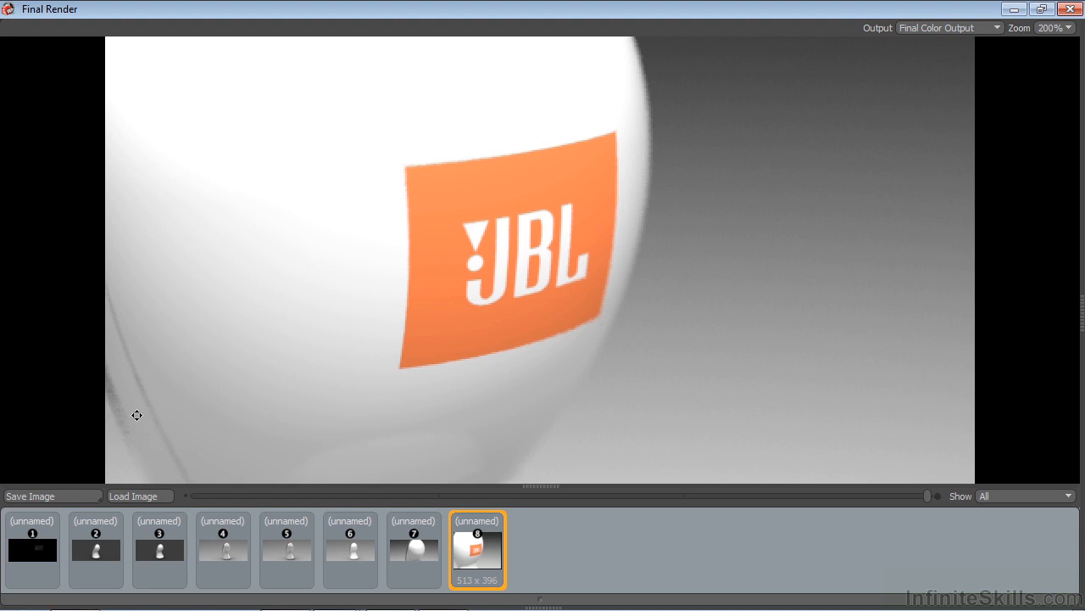
mouse_move(1065, 31)
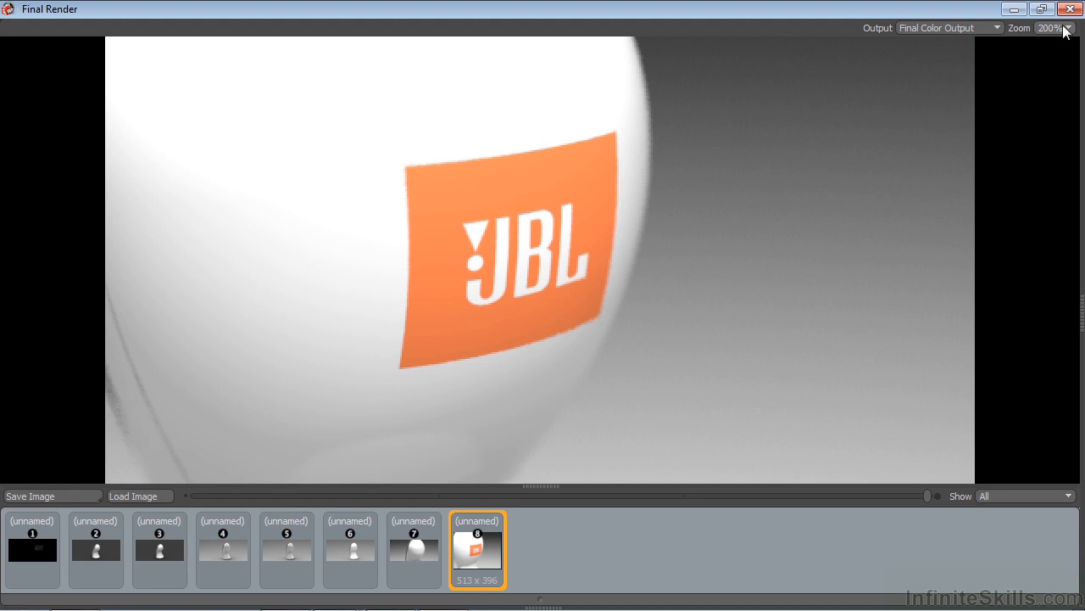
click(1068, 27)
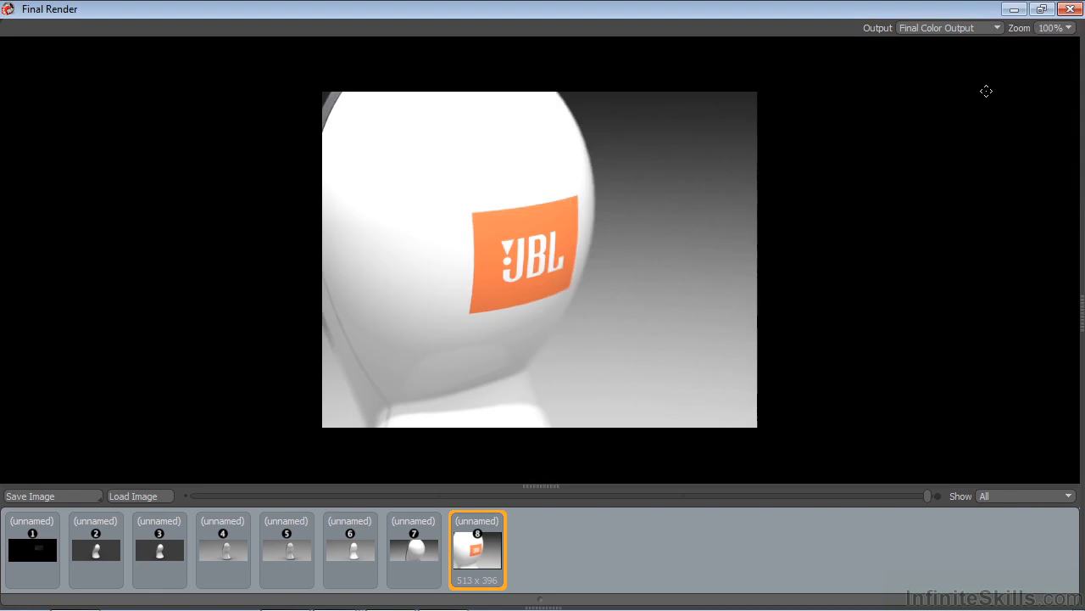
mouse_move(374, 399)
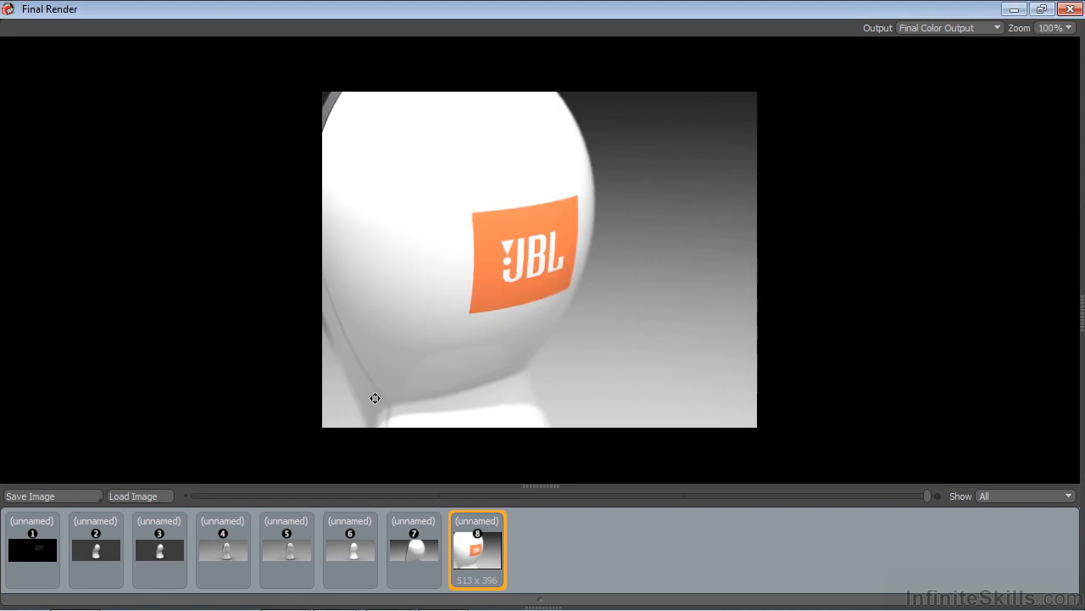
mouse_move(1072, 11)
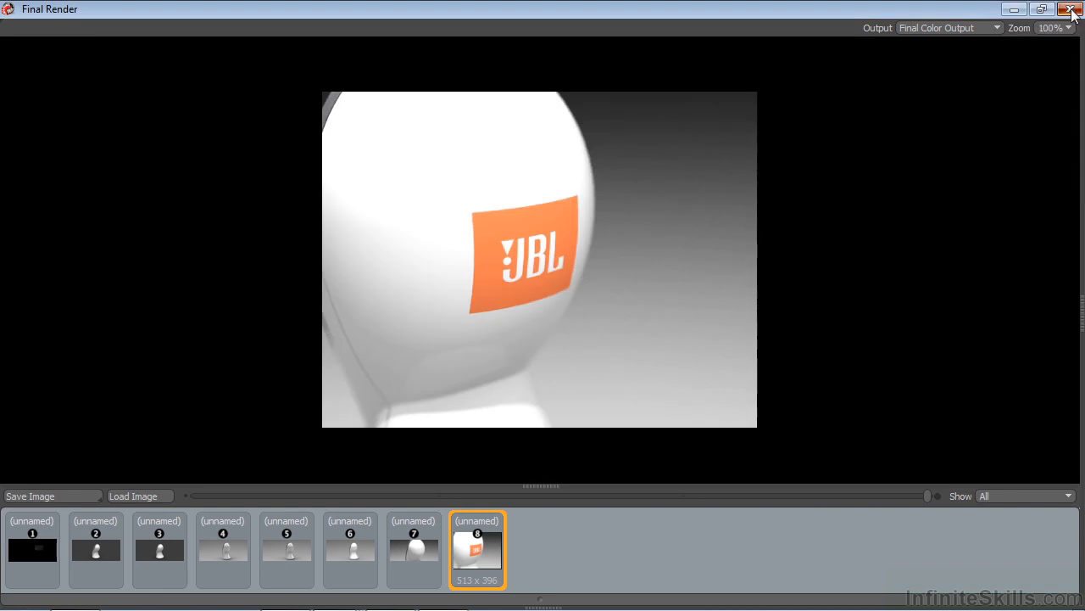
click(1072, 11)
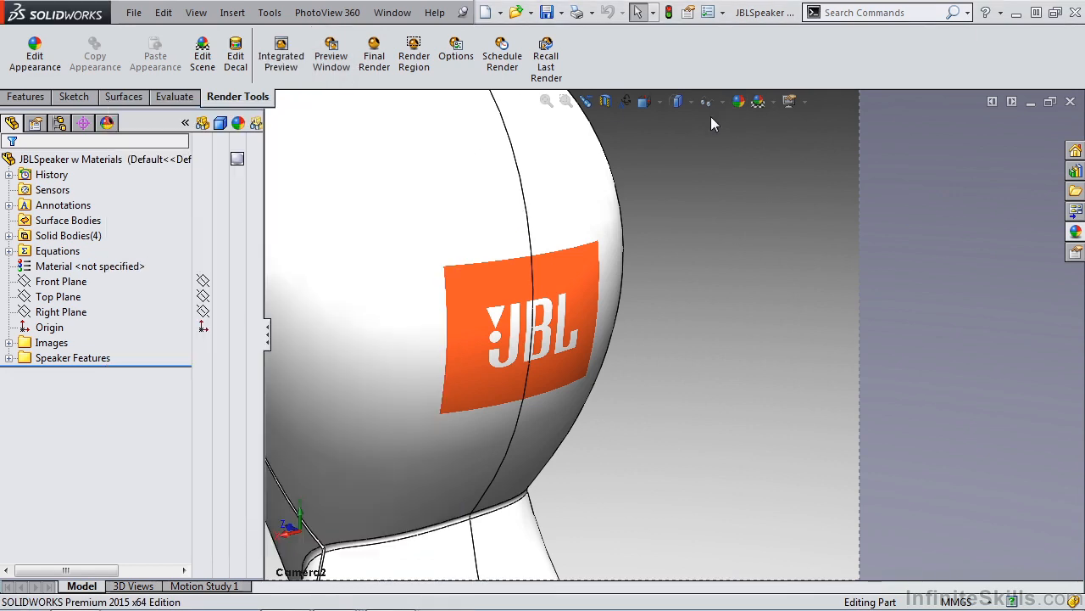
mouse_move(197, 12)
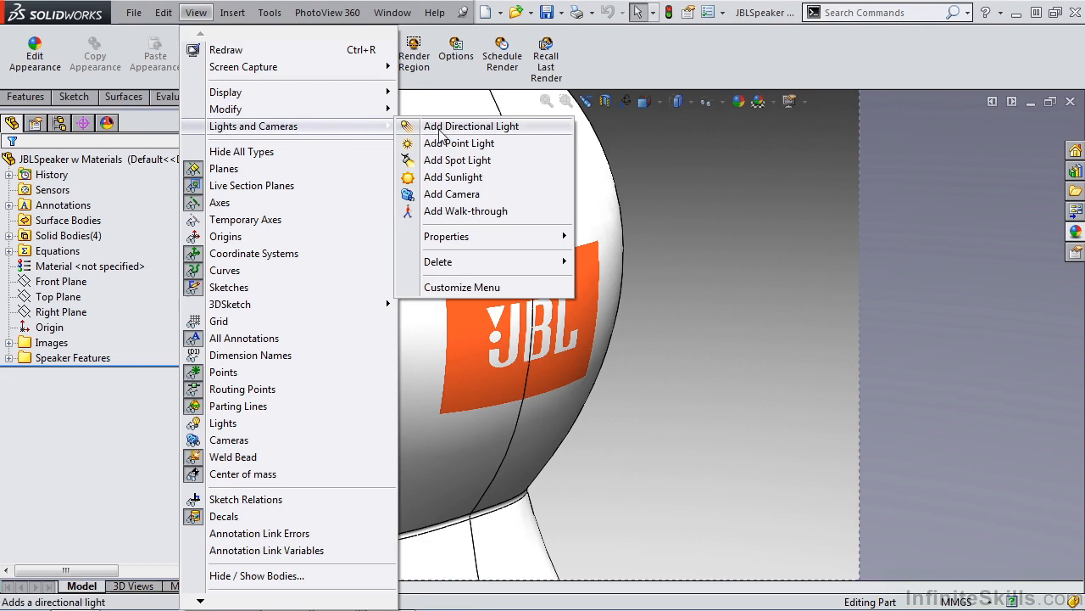
Step: Add Camera3 via Lights and Cameras and move it to frame the speaker's base
click(451, 193)
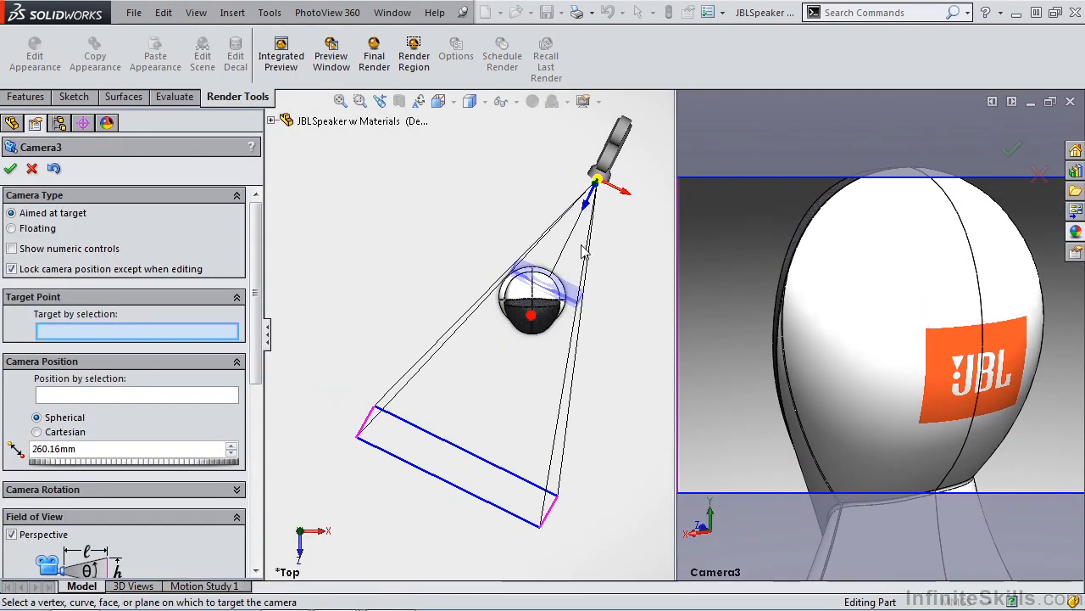
drag(597, 178, 585, 444)
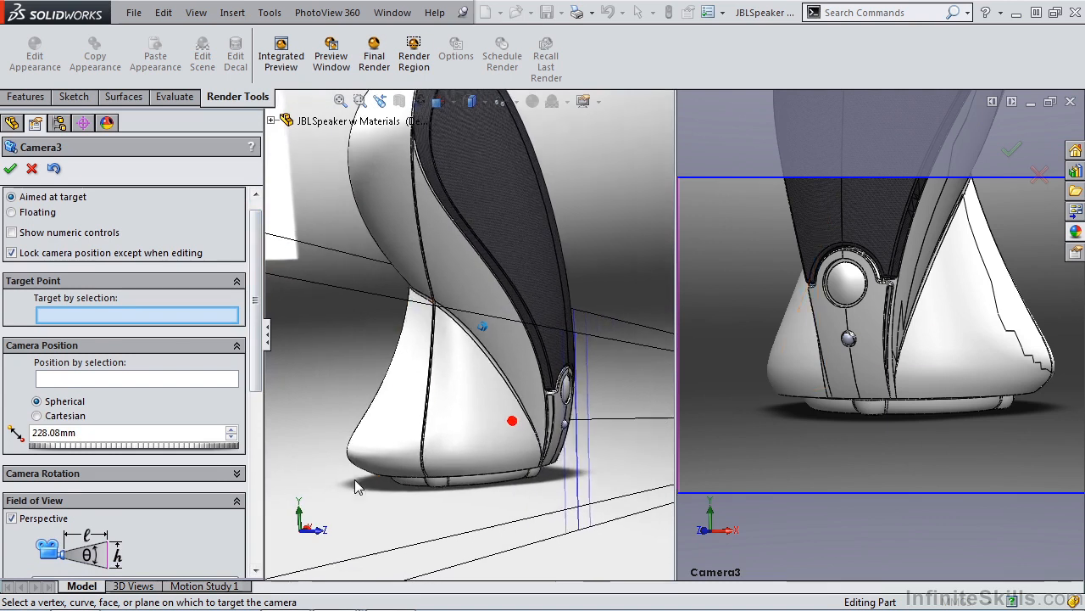
Step: Enable depth of field on Camera3 with its focal plane on the base and a 6 mm range, then accept
scroll(down, 3)
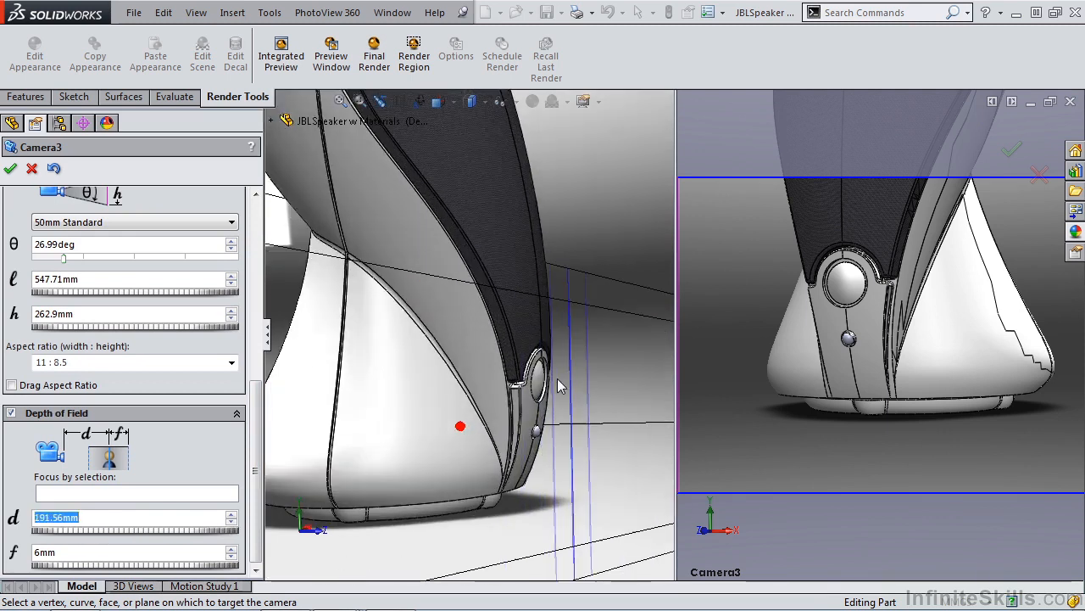
drag(65, 530, 108, 531)
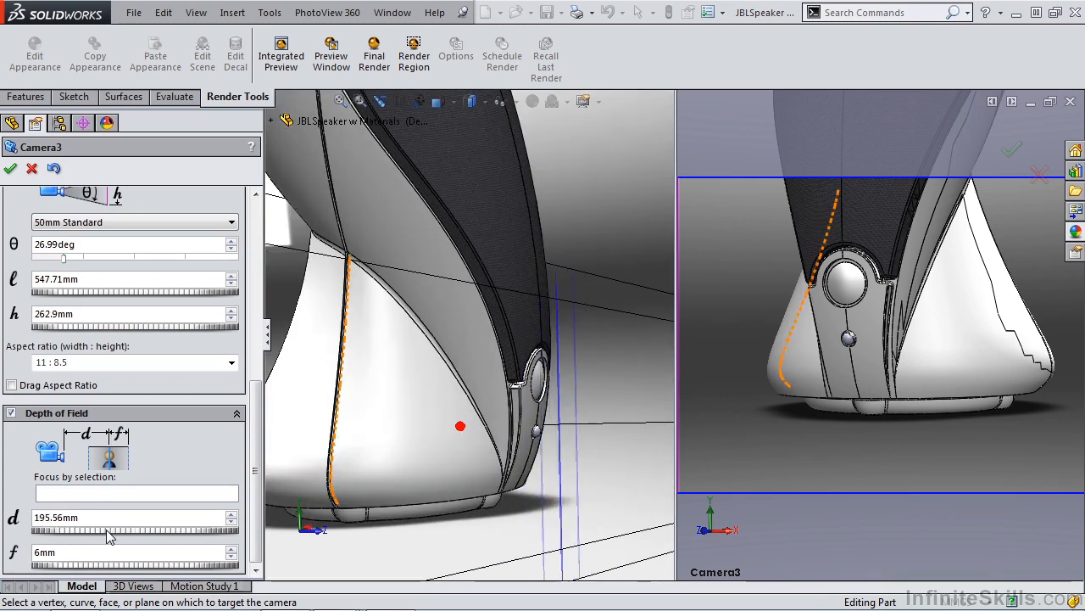
drag(105, 531, 118, 531)
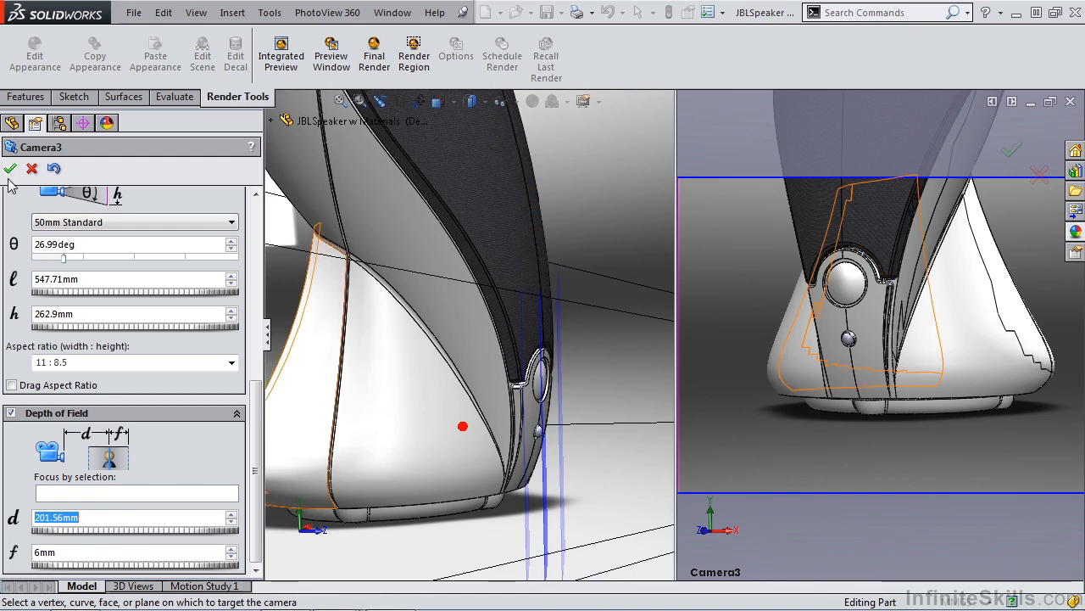
click(646, 102)
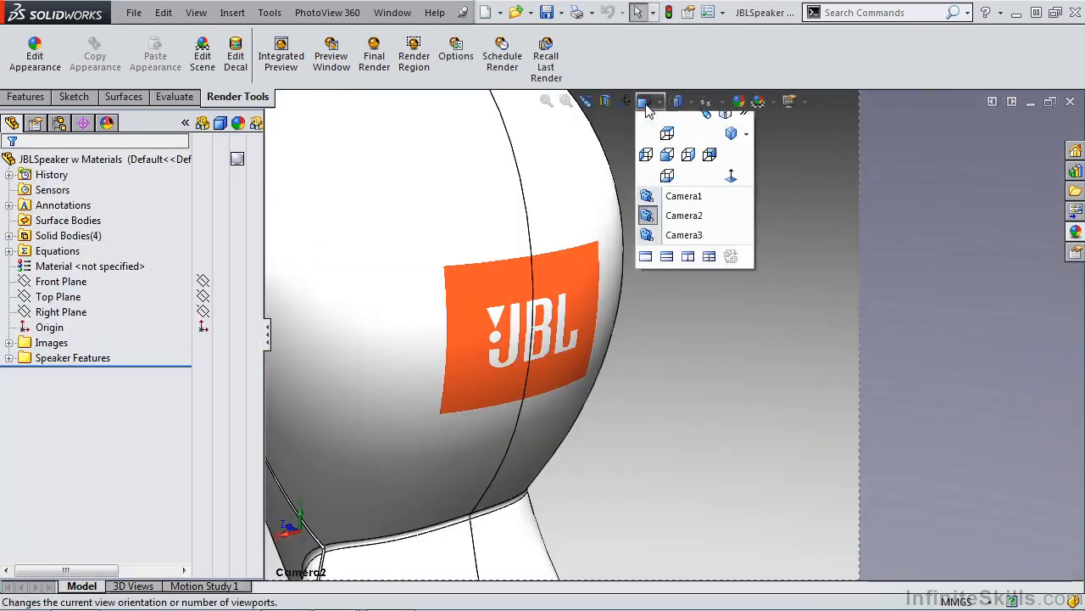
Step: Switch the view to Camera3 and launch a PhotoView 360 final render of the base
click(683, 234)
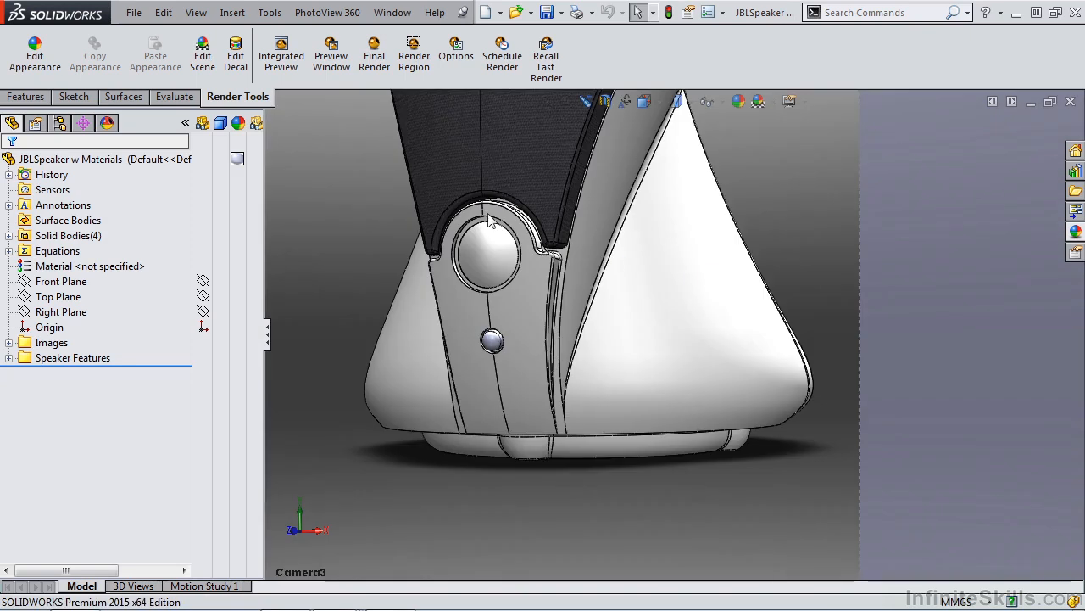
click(373, 53)
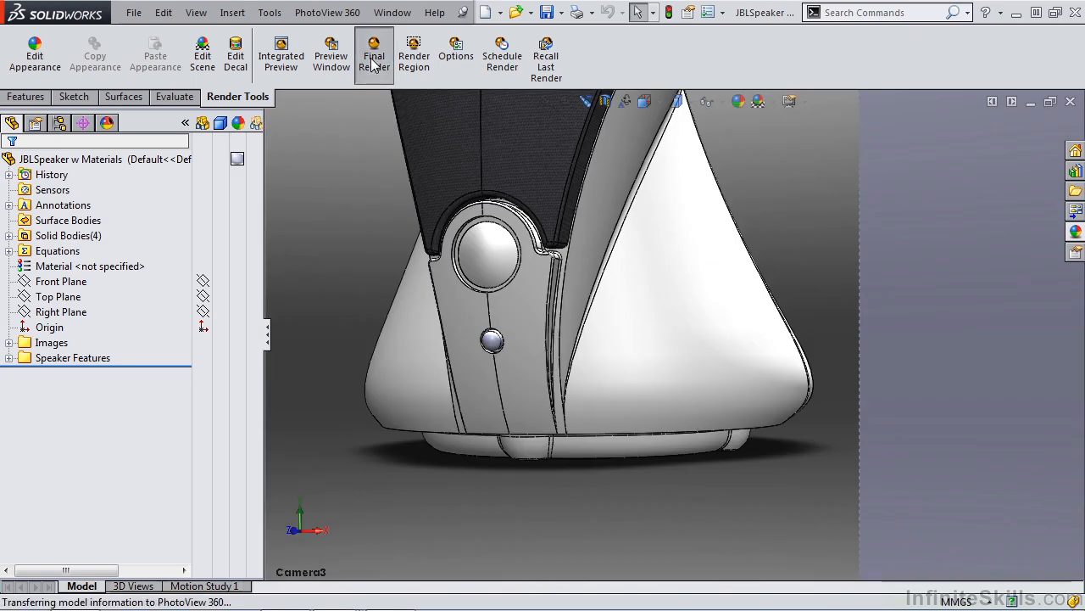
click(373, 53)
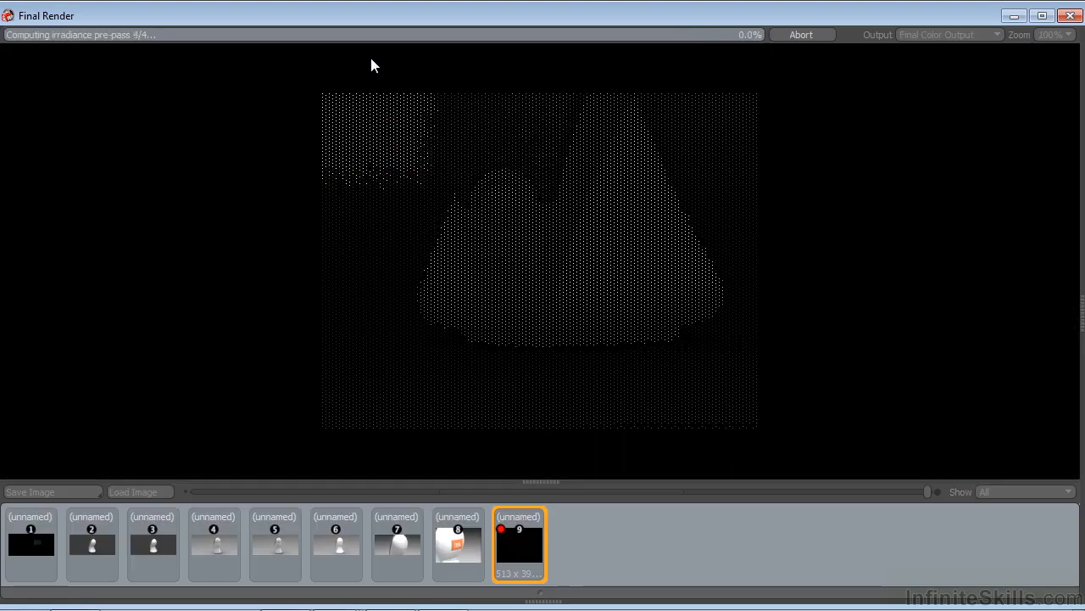